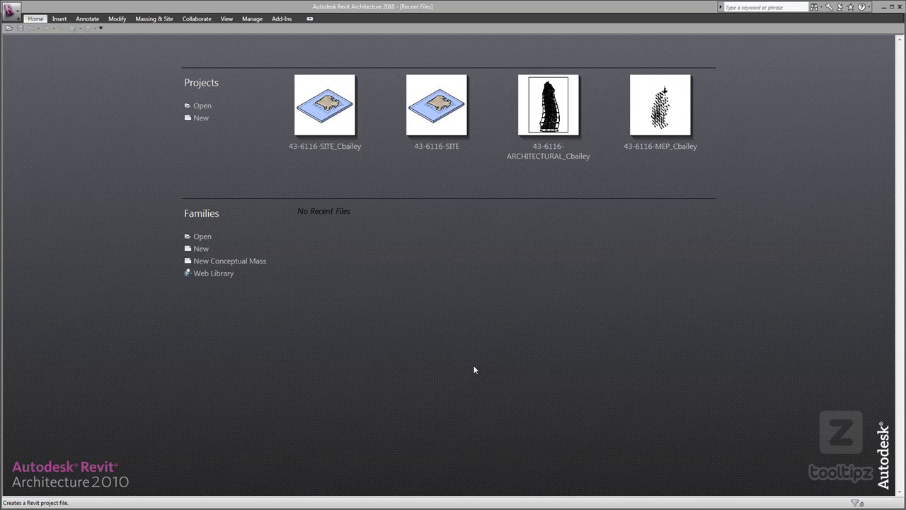
{"action": "mouse_move", "coordinate": [337, 273]}
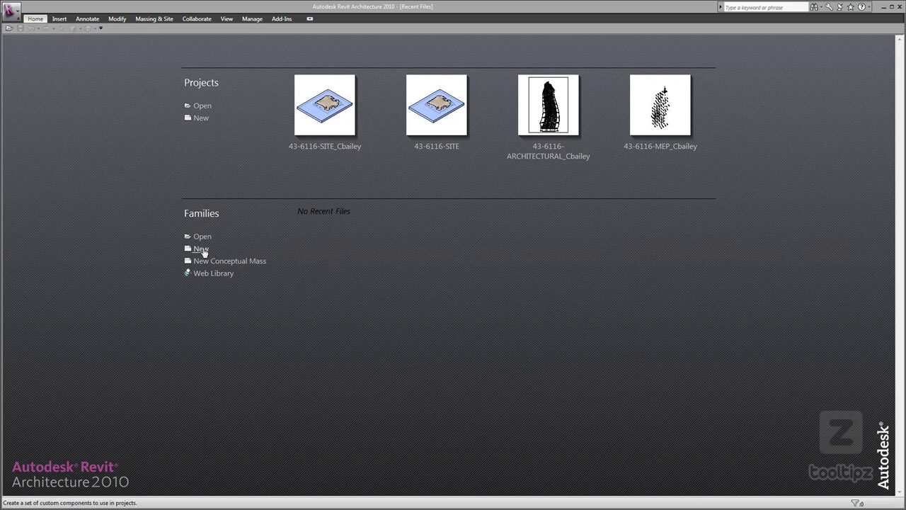
Dismiss the first template chooser, then start a new Annotation Symbol from the Application Menu
{"action": "left_click", "coordinate": [202, 248]}
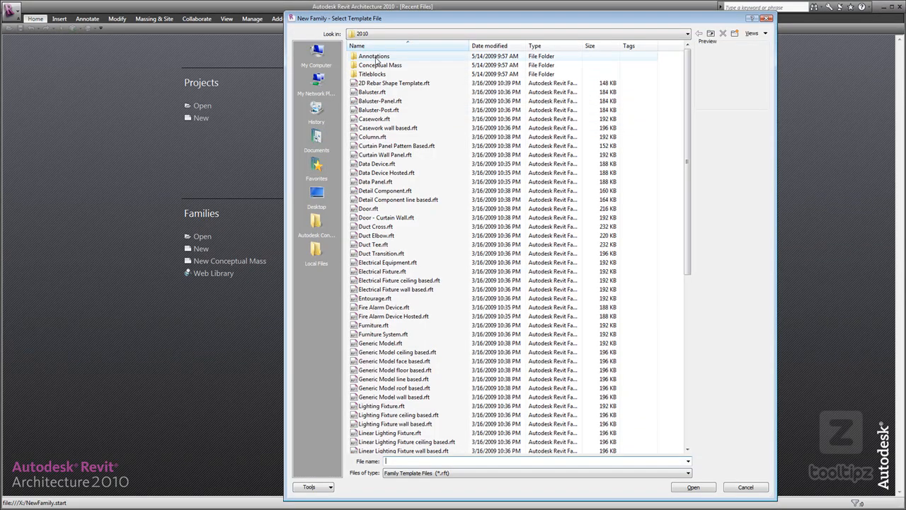
{"action": "mouse_move", "coordinate": [380, 65]}
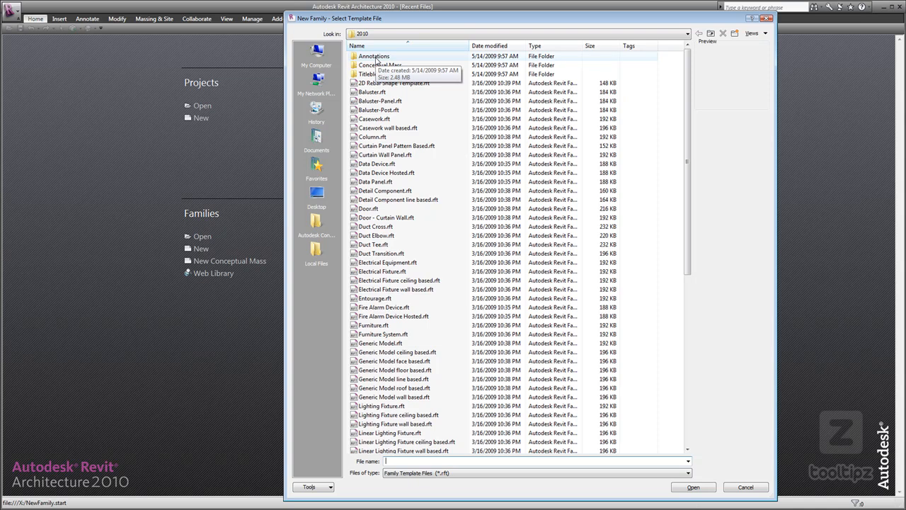
{"action": "left_click", "coordinate": [744, 486]}
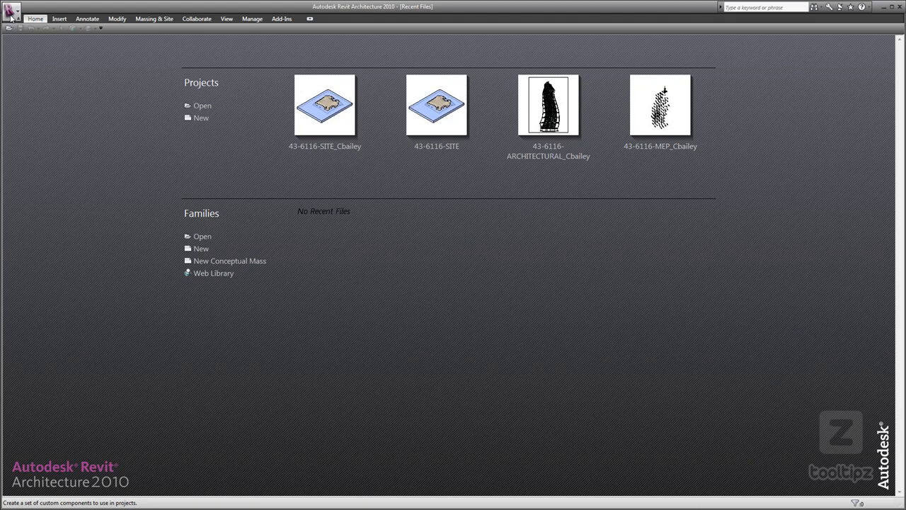
{"action": "left_click", "coordinate": [10, 10]}
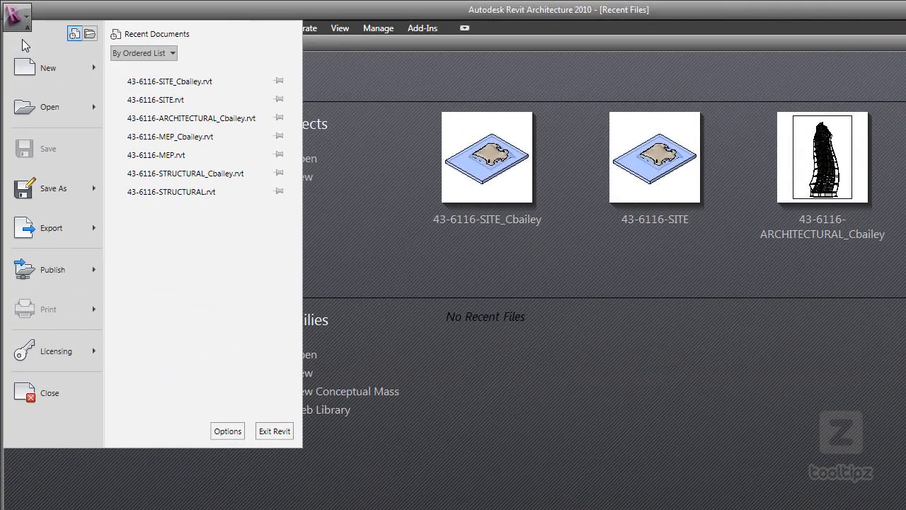
{"action": "left_click", "coordinate": [47, 68]}
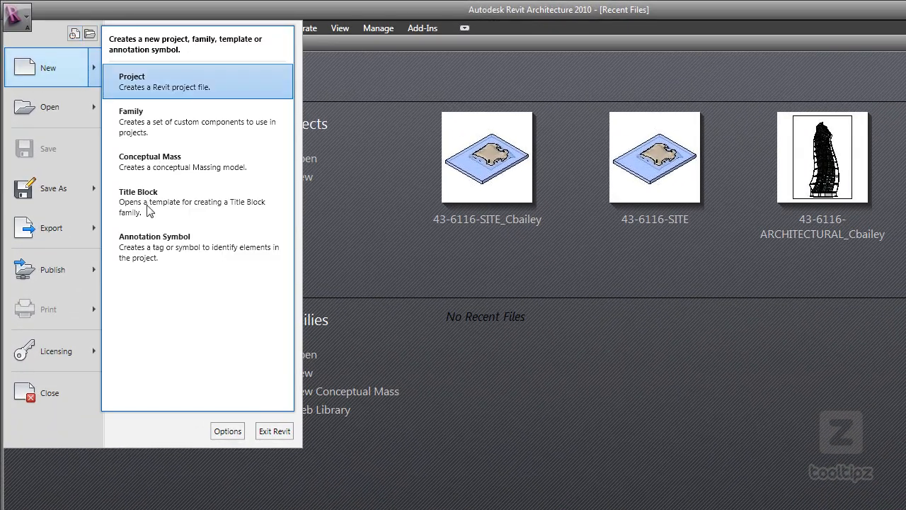
{"action": "left_click", "coordinate": [155, 247]}
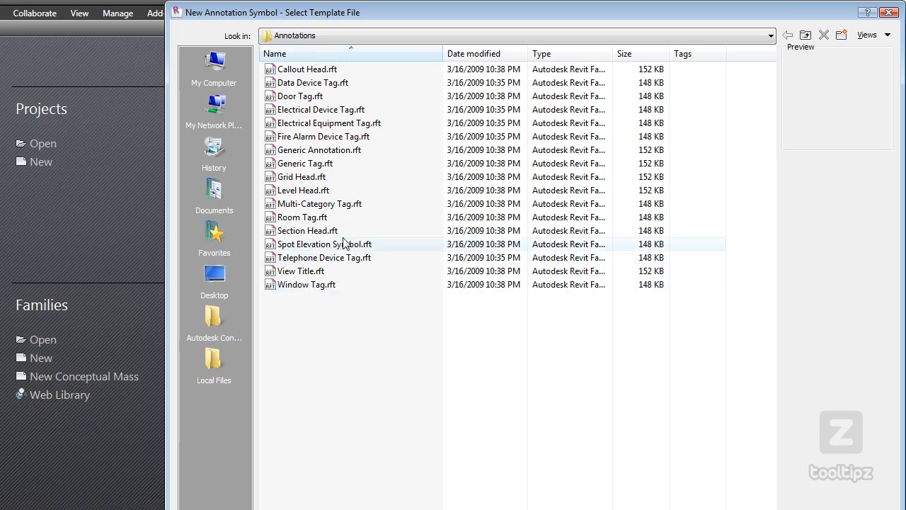
{"action": "mouse_move", "coordinate": [347, 164]}
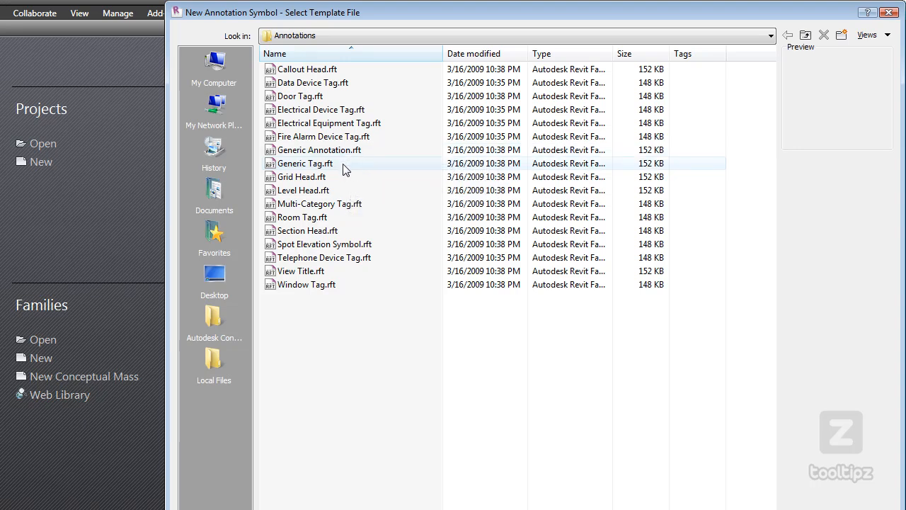
{"action": "mouse_move", "coordinate": [315, 169]}
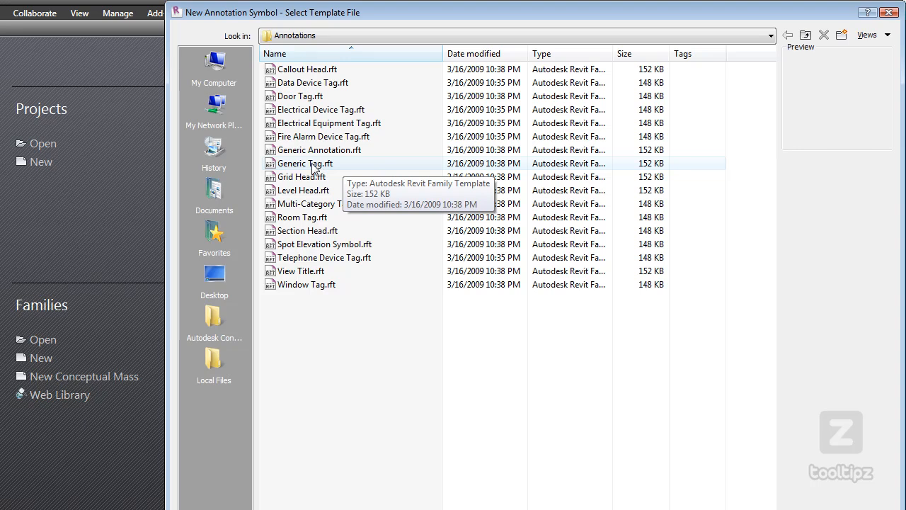
Create the family from the Generic Tag.rft annotation template
{"action": "double_click", "coordinate": [304, 163]}
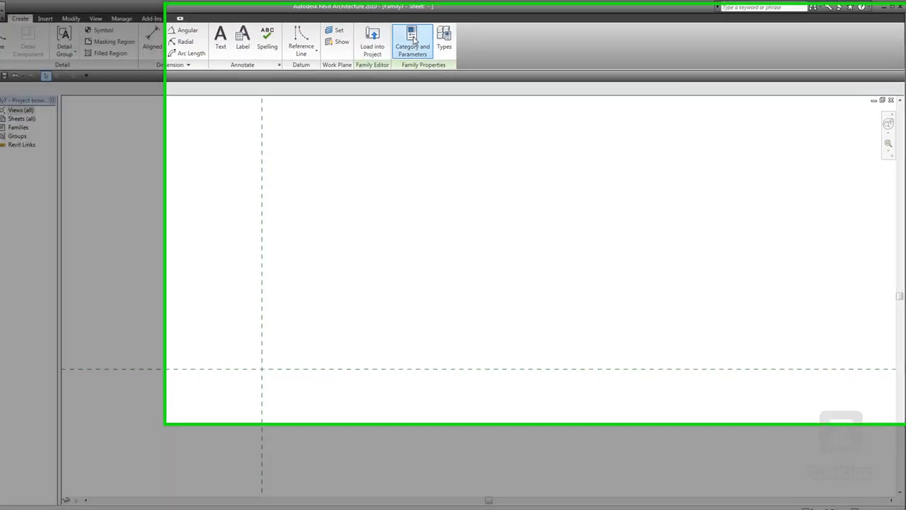
Change the family category from Generic Model Tags to Area Tags
{"action": "left_click", "coordinate": [412, 41]}
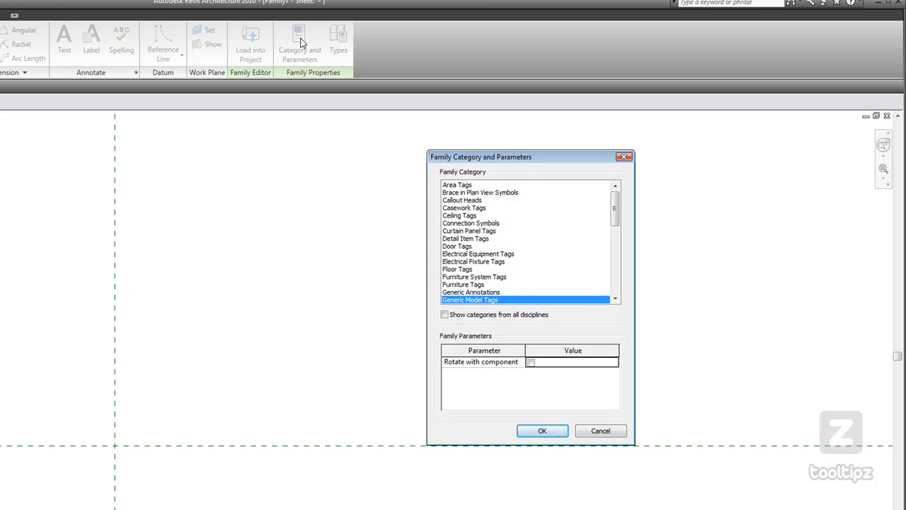
{"action": "mouse_move", "coordinate": [459, 305]}
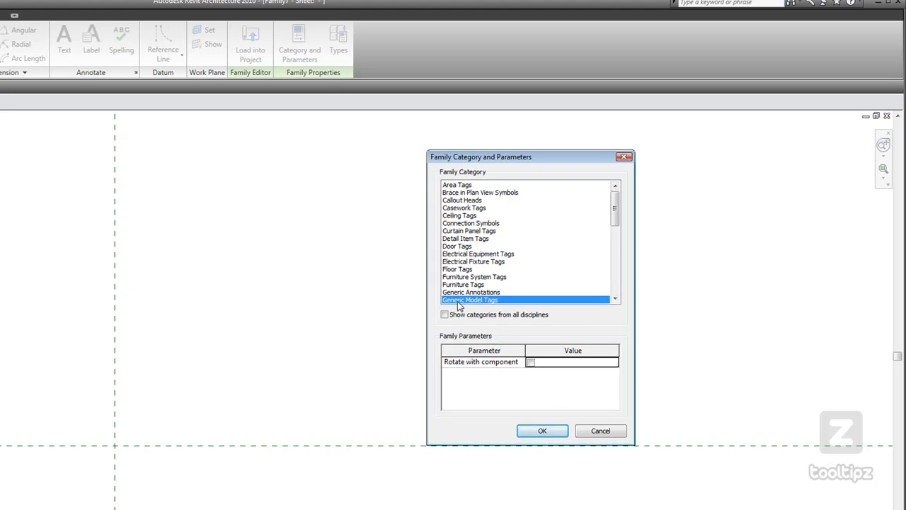
{"action": "mouse_move", "coordinate": [491, 305]}
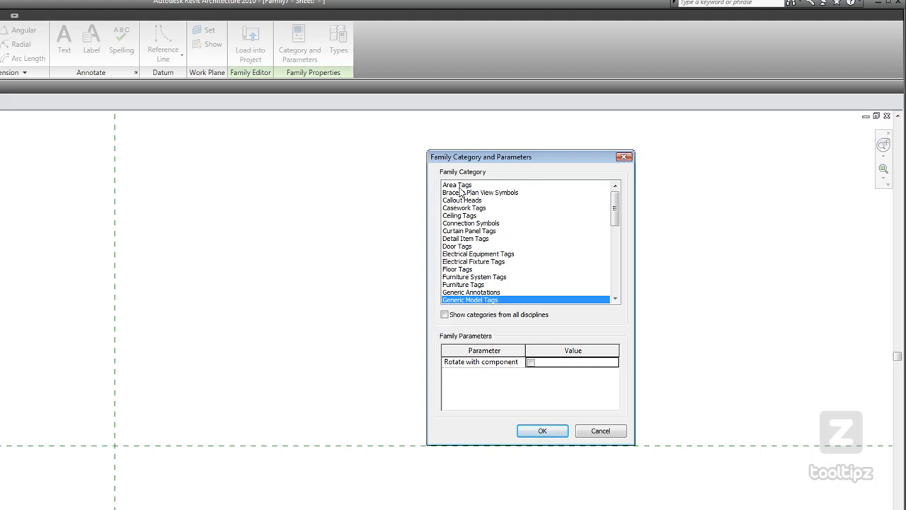
{"action": "left_click", "coordinate": [457, 185]}
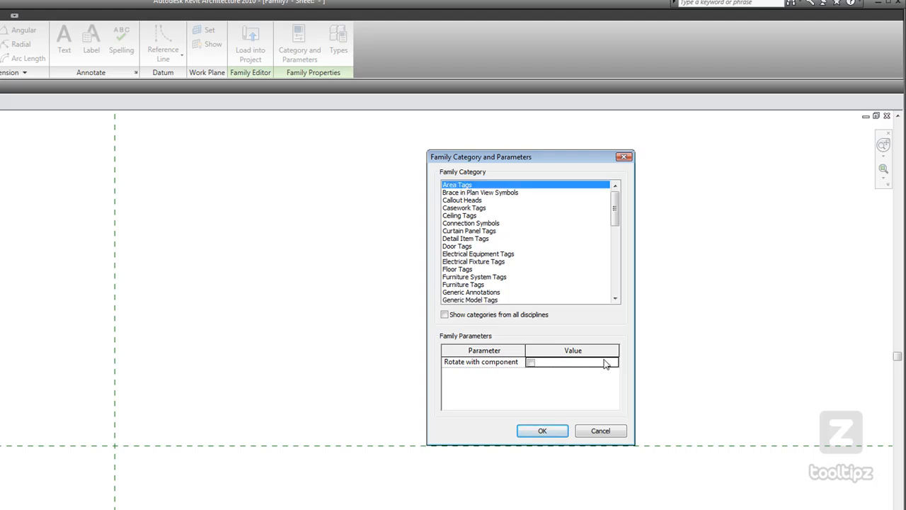
{"action": "left_click", "coordinate": [542, 430]}
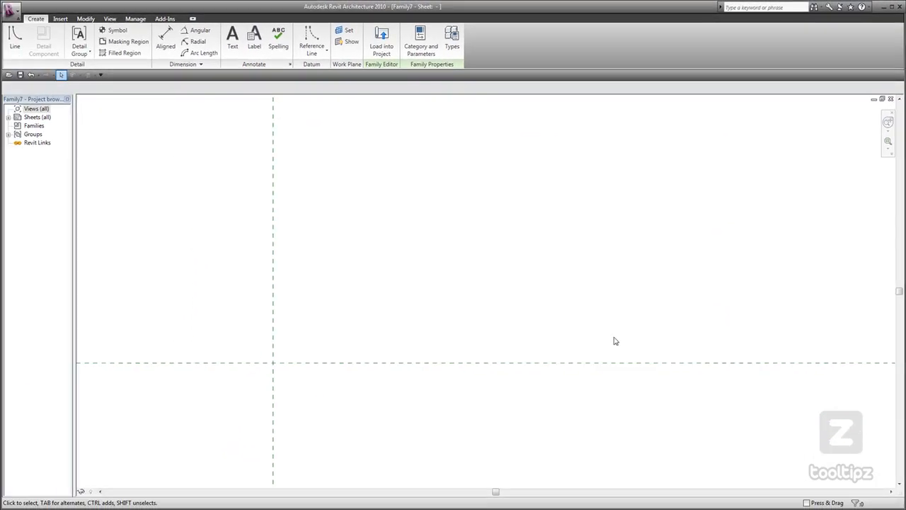
Place a label showing the Area Type parameter at the reference plane intersection
{"action": "left_click", "coordinate": [254, 37]}
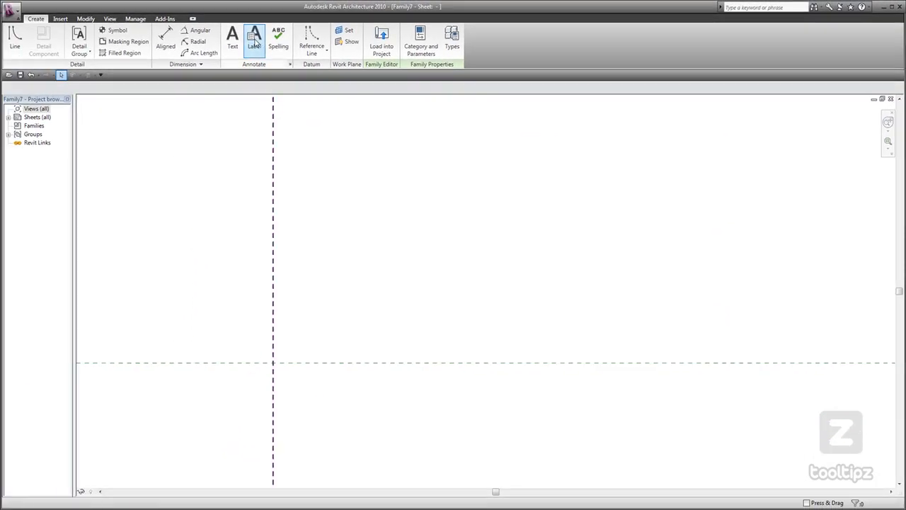
{"action": "left_click", "coordinate": [254, 41]}
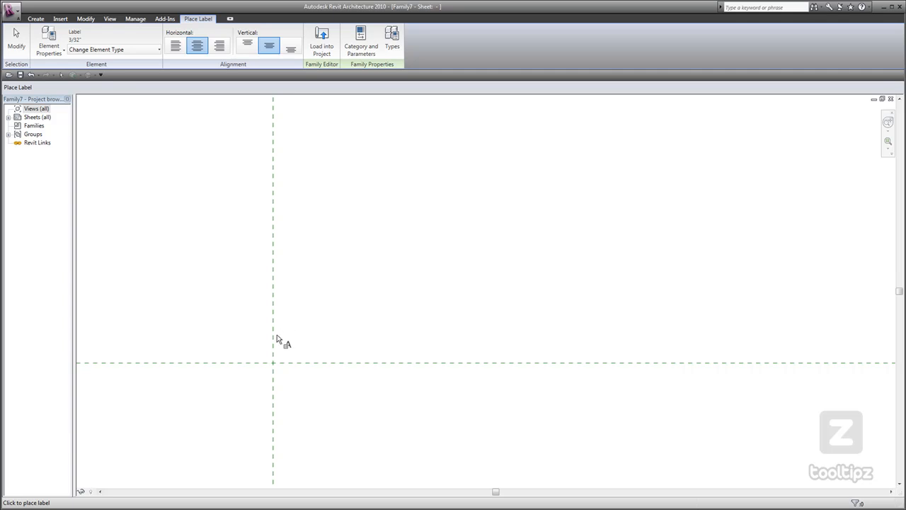
{"action": "left_click", "coordinate": [276, 342]}
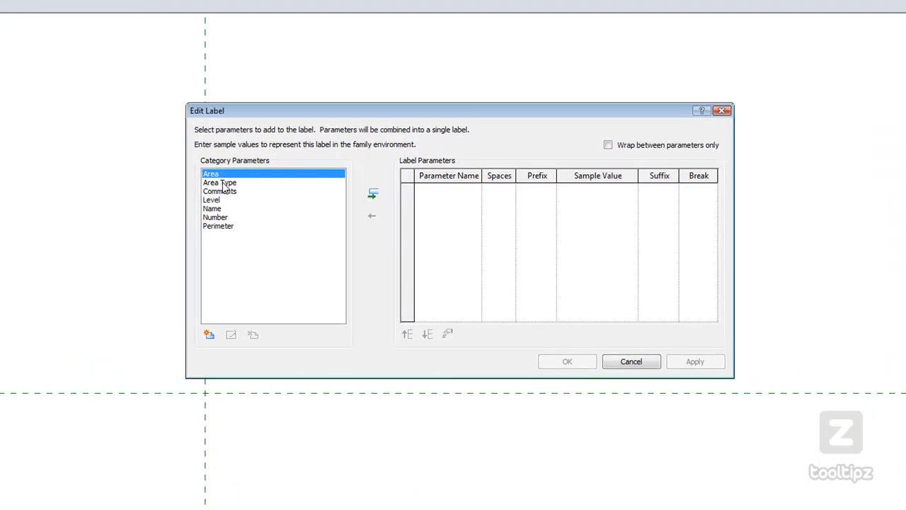
{"action": "left_click", "coordinate": [219, 183]}
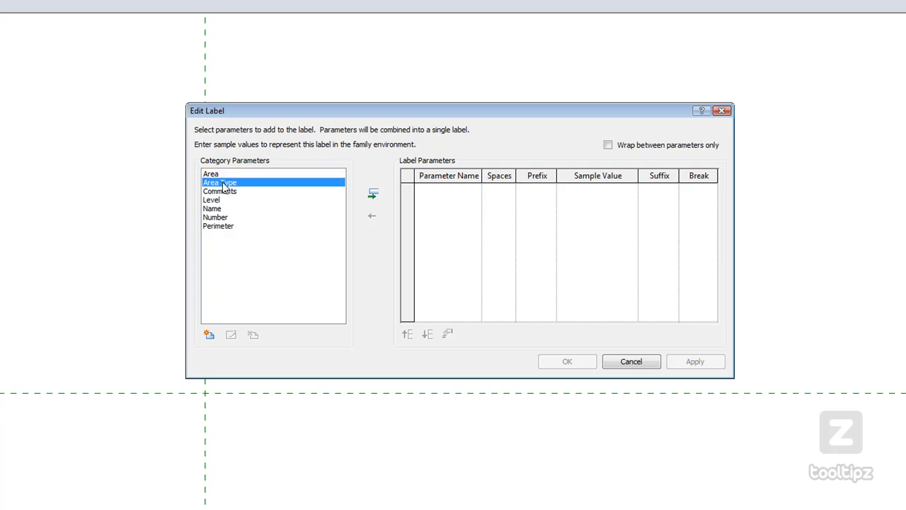
{"action": "left_click", "coordinate": [373, 193]}
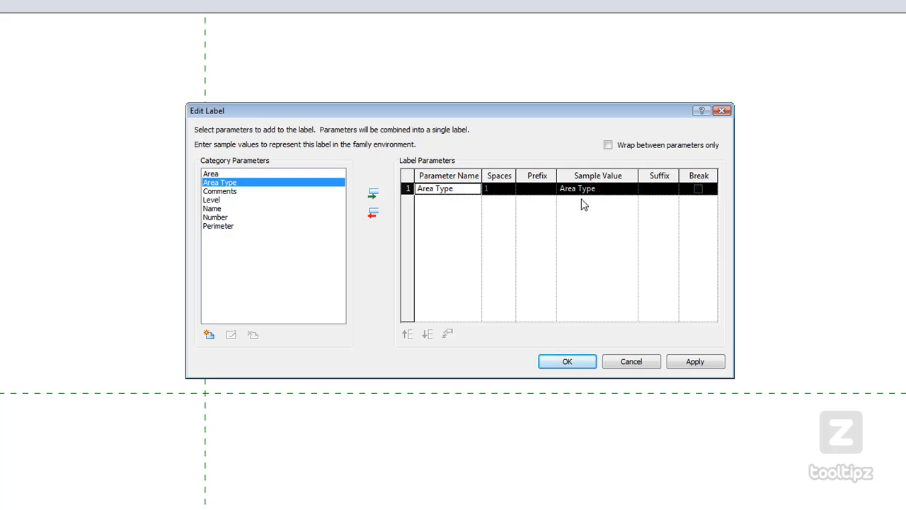
{"action": "mouse_move", "coordinate": [580, 202]}
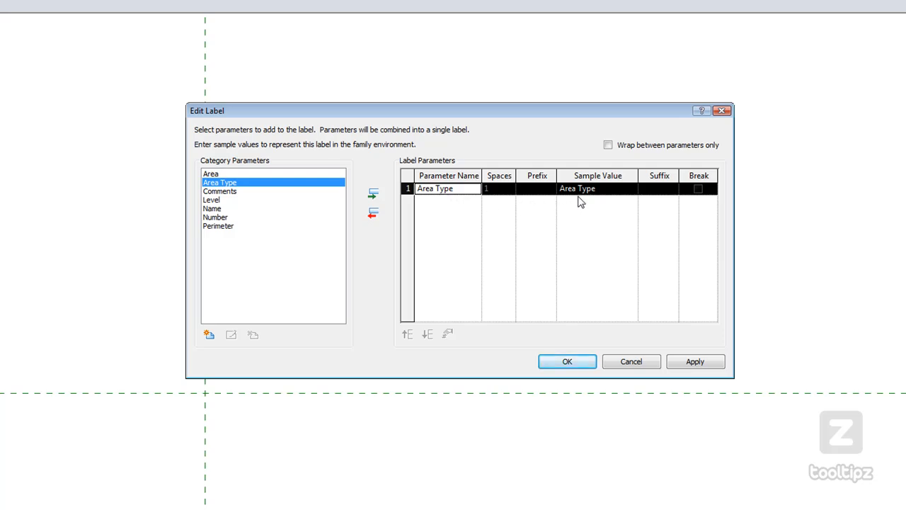
{"action": "left_click", "coordinate": [567, 361]}
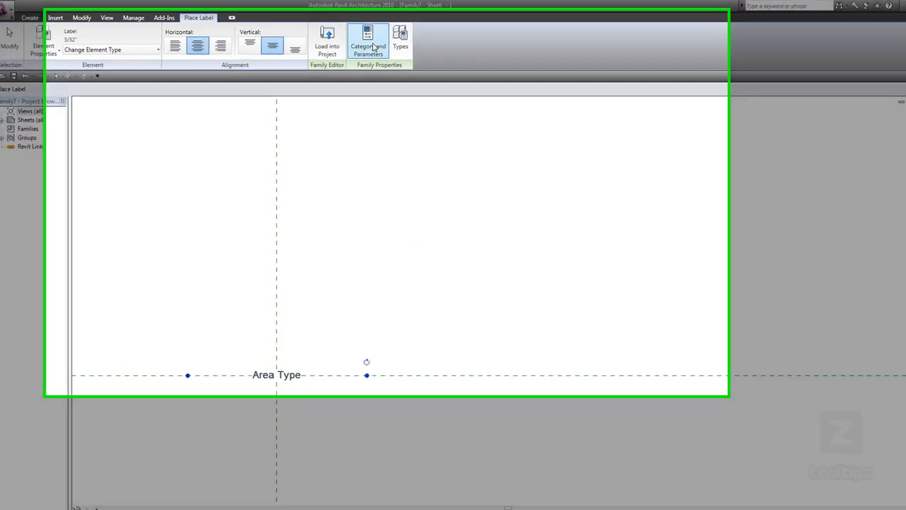
Switch the family category to Ceiling Tags and select the Area Type label
{"action": "left_click", "coordinate": [367, 39]}
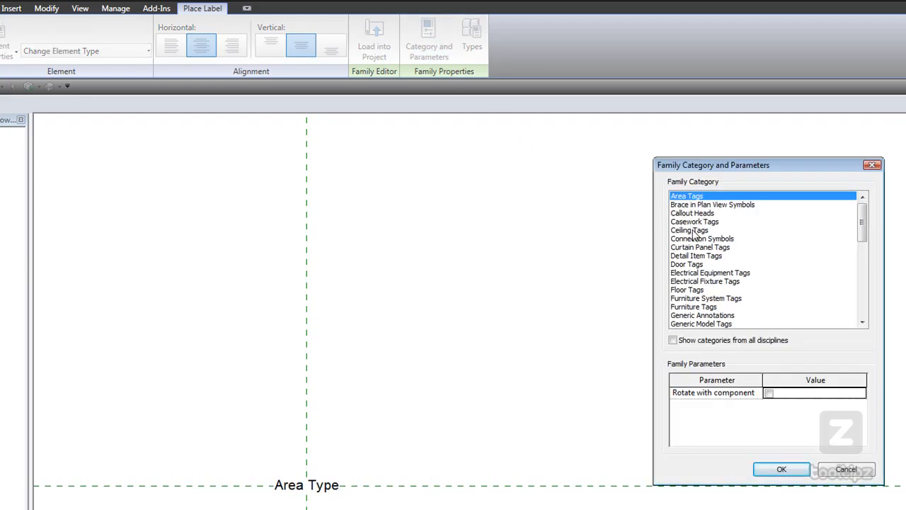
{"action": "left_click", "coordinate": [689, 229]}
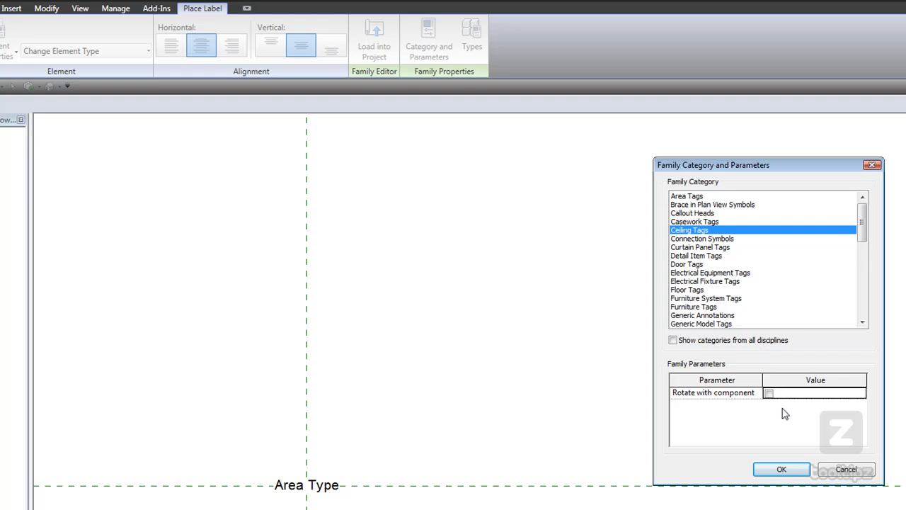
{"action": "left_click", "coordinate": [782, 469]}
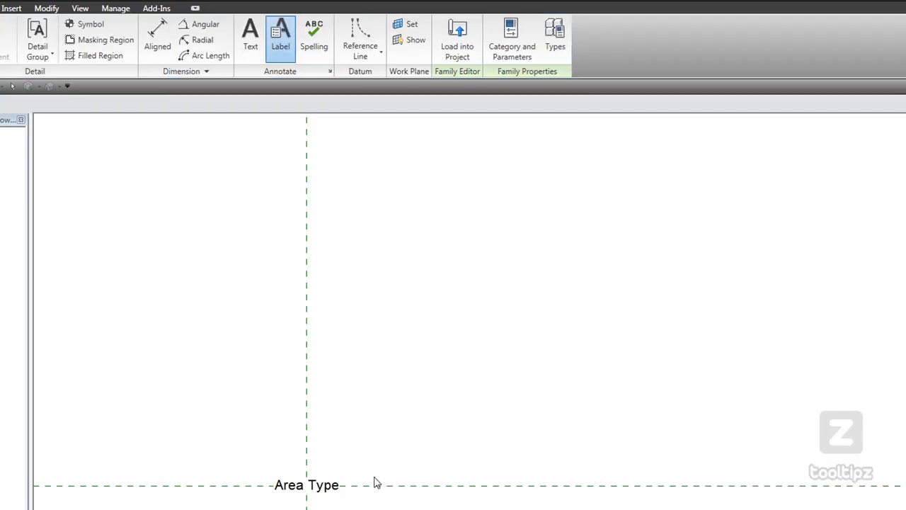
{"action": "left_click", "coordinate": [307, 484]}
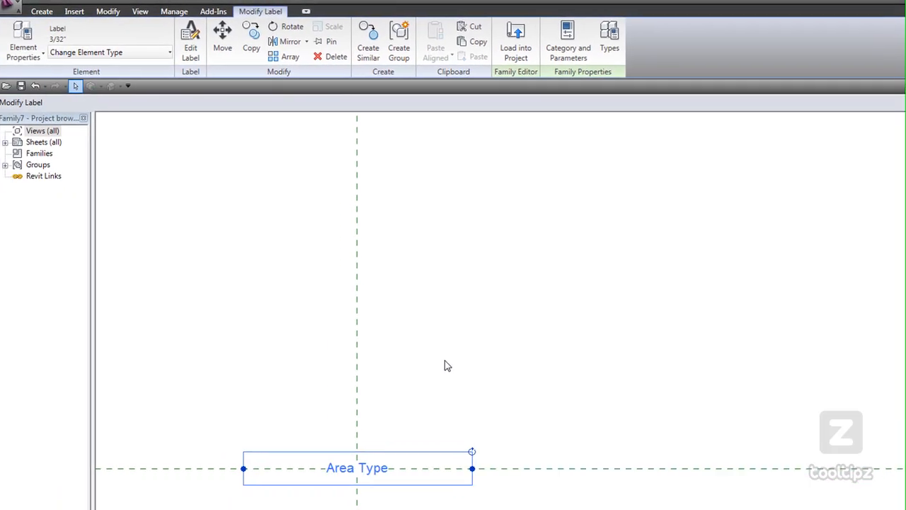
Replace the label's Model parameter with Mark, using sample value 1i
{"action": "left_click", "coordinate": [191, 43]}
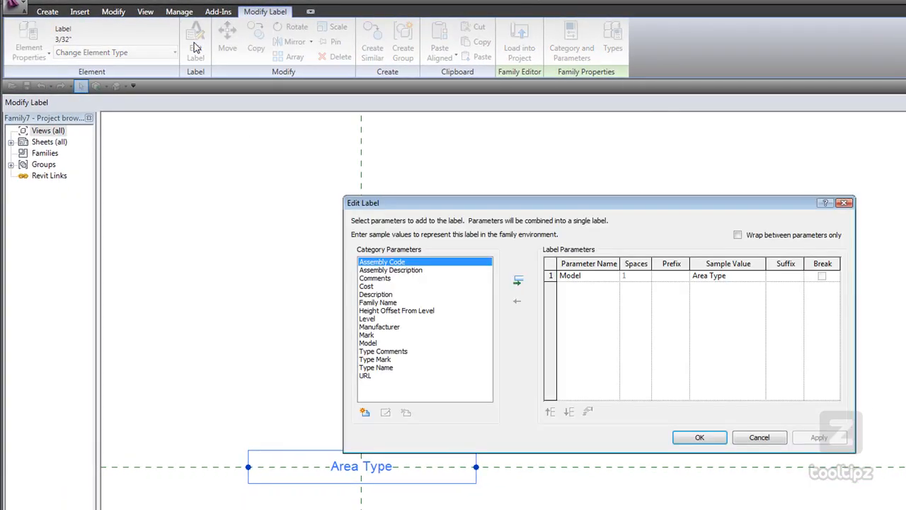
{"action": "mouse_move", "coordinate": [259, 180]}
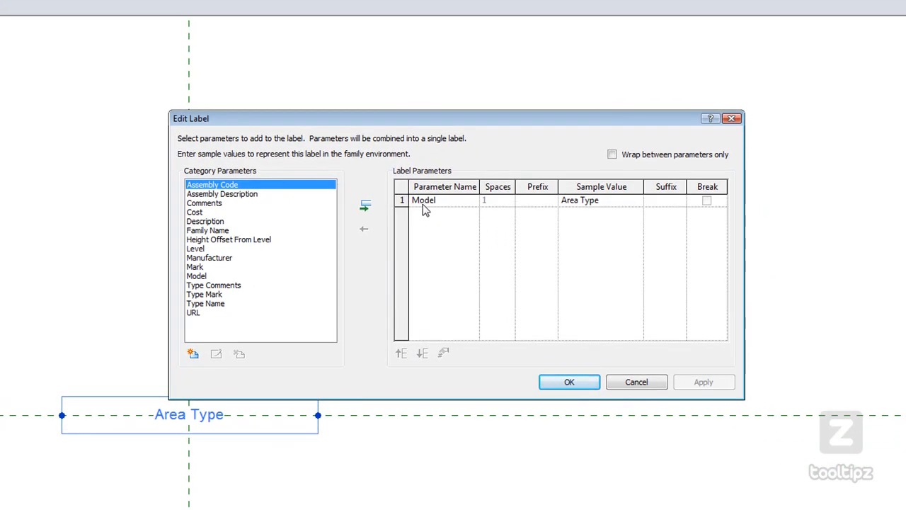
{"action": "mouse_move", "coordinate": [611, 220]}
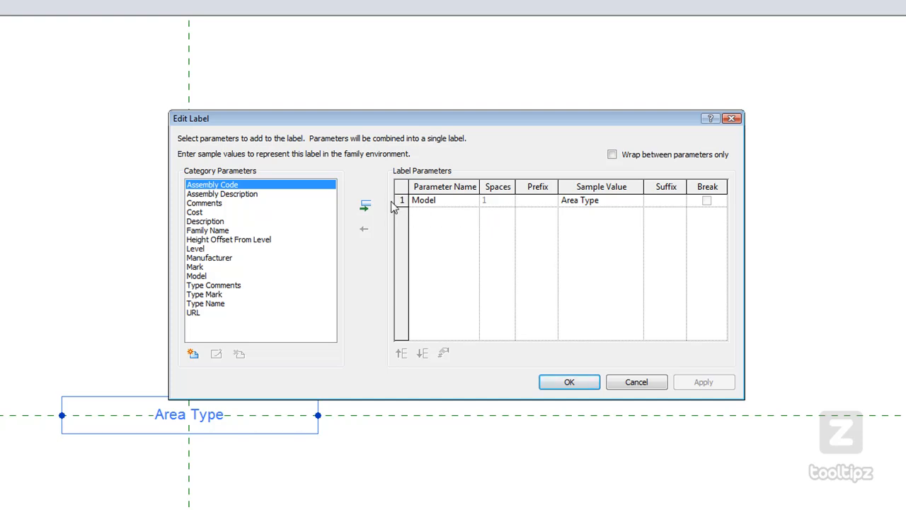
{"action": "left_click", "coordinate": [364, 228]}
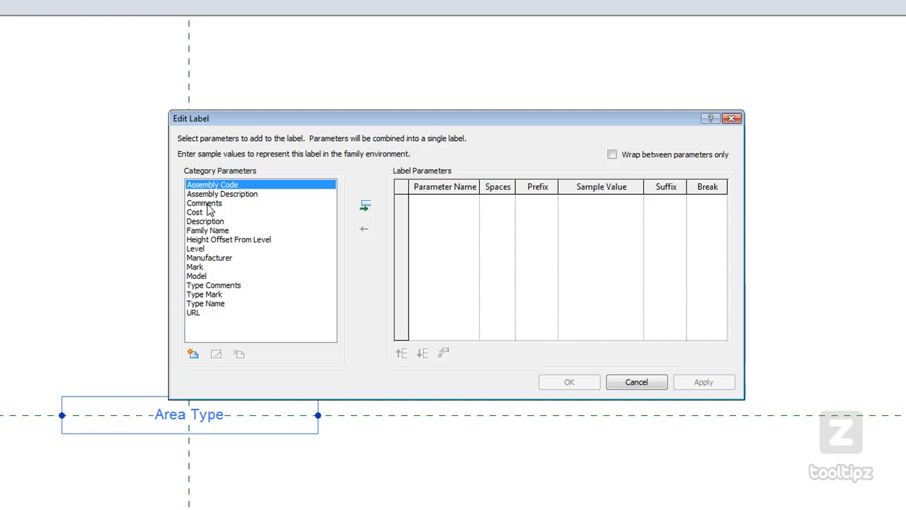
{"action": "left_click", "coordinate": [195, 266]}
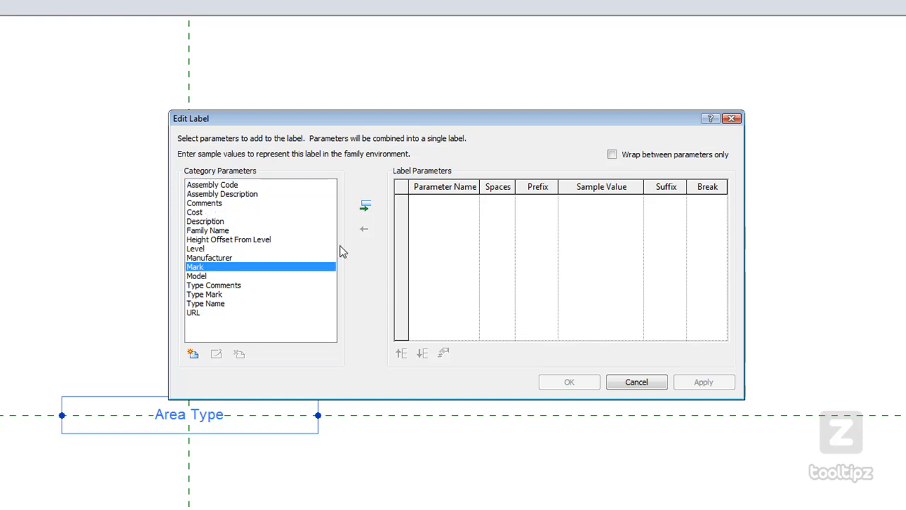
{"action": "left_click", "coordinate": [365, 206]}
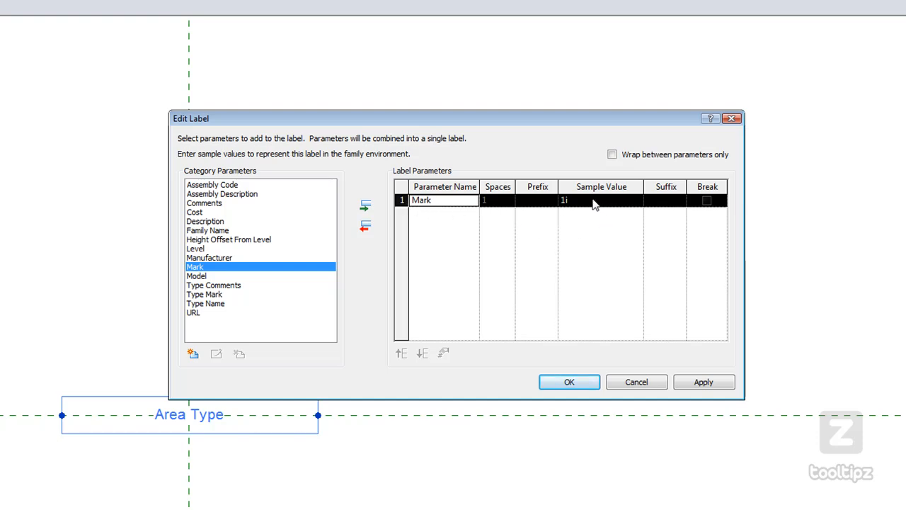
{"action": "mouse_move", "coordinate": [569, 381]}
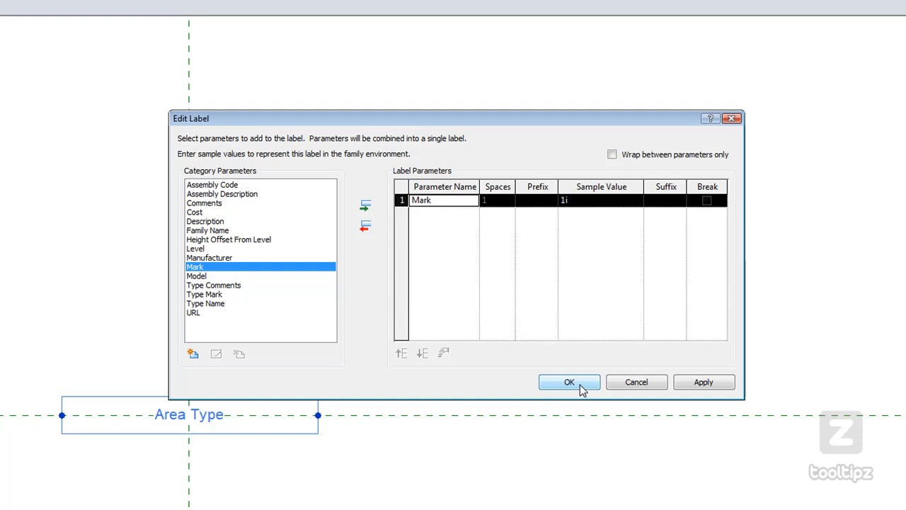
{"action": "left_click", "coordinate": [569, 382]}
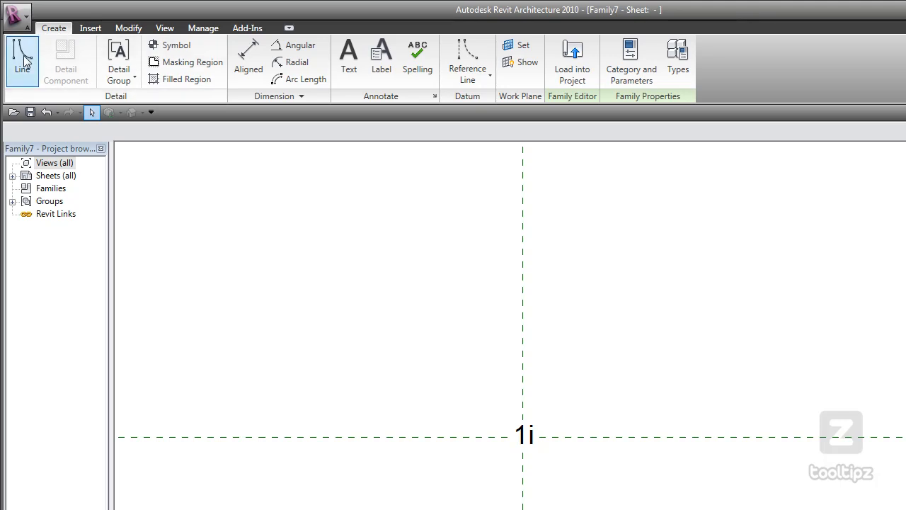
Begin a six-sided inscribed polygon line centred on the 1i label
{"action": "left_click", "coordinate": [22, 60]}
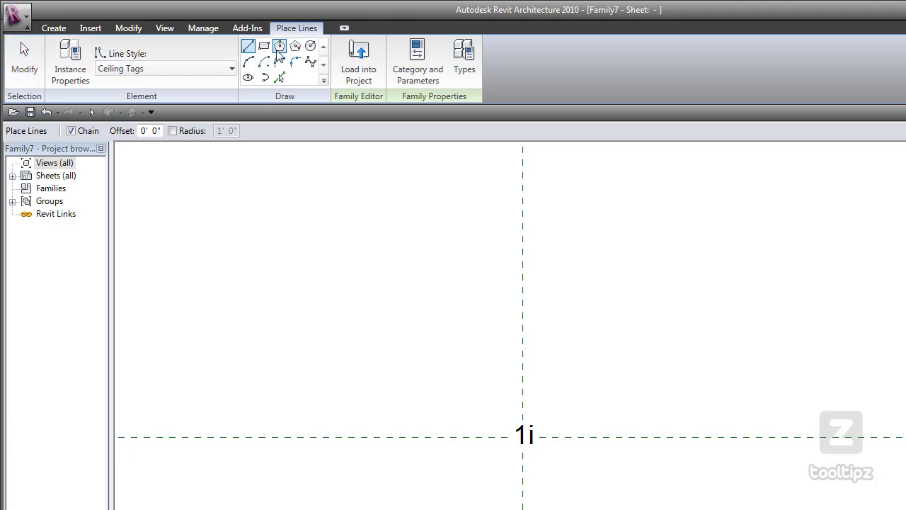
{"action": "left_click", "coordinate": [279, 46]}
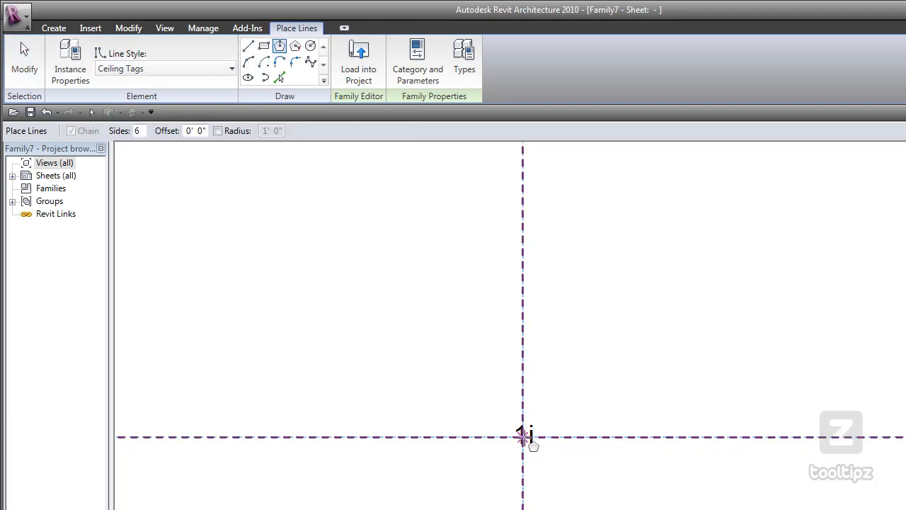
{"action": "left_click", "coordinate": [523, 436]}
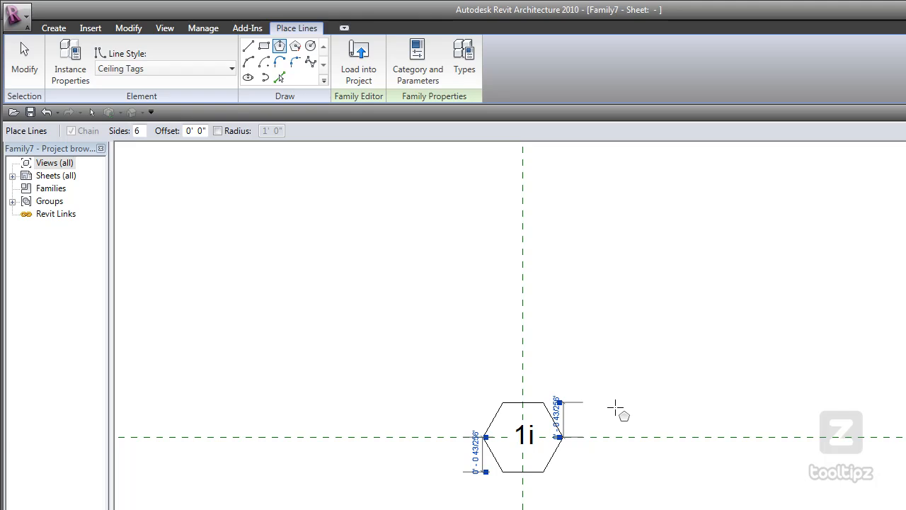